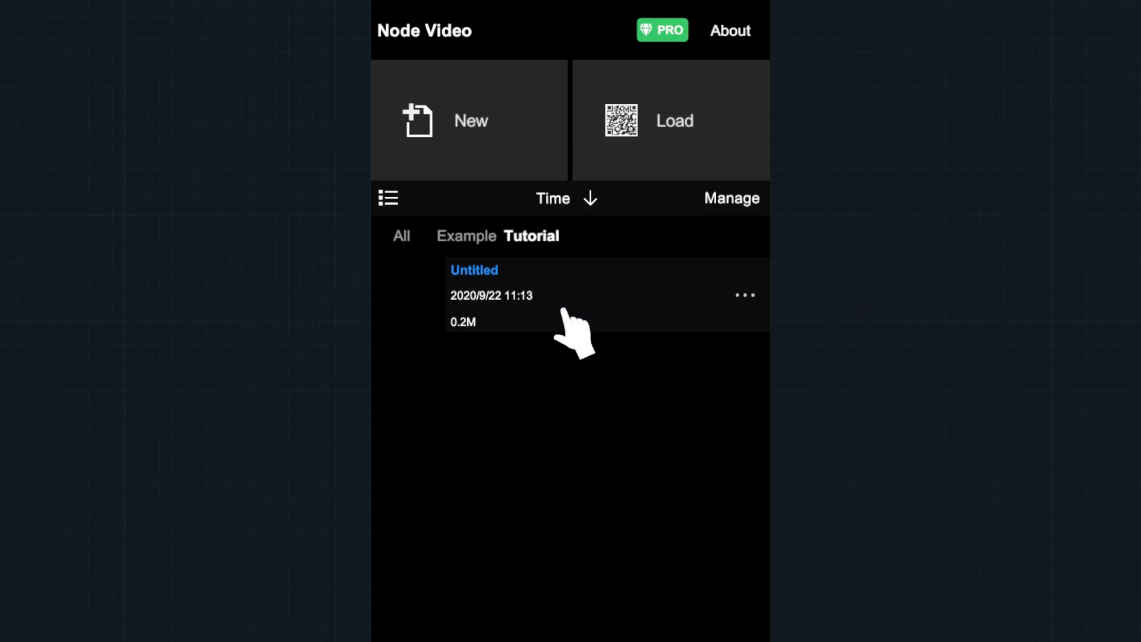
mouse_move(483, 145)
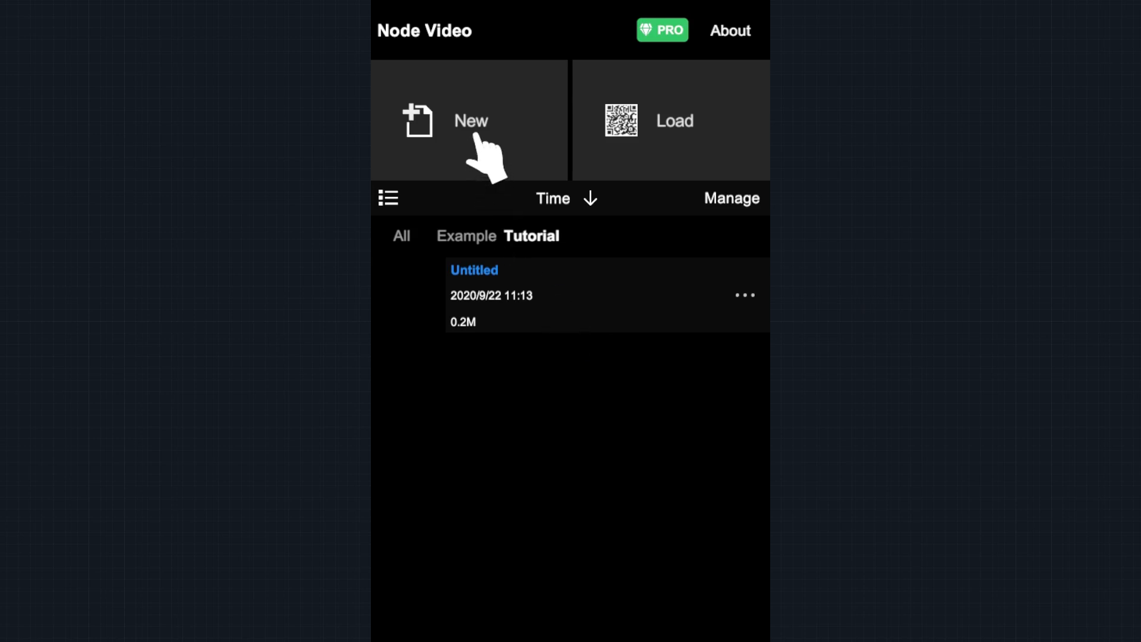
Step: Create a new untitled project with the default 1280×720, 30 fps settings
click(471, 121)
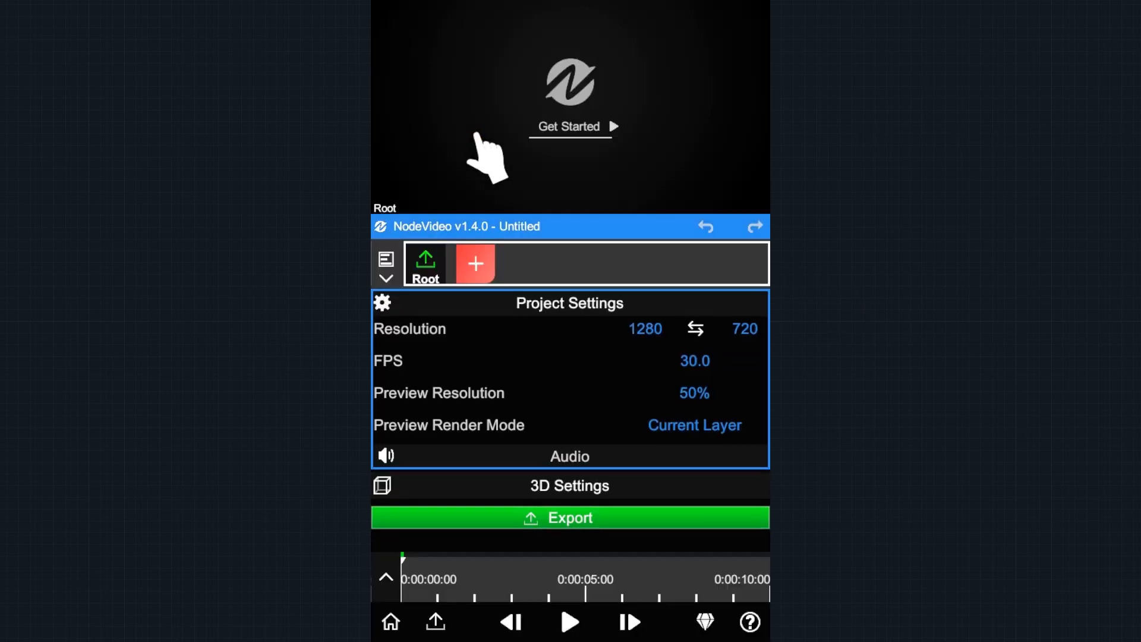
Step: Import the yellow-shirt woman clip as a Video node, then scrub and play it
click(475, 263)
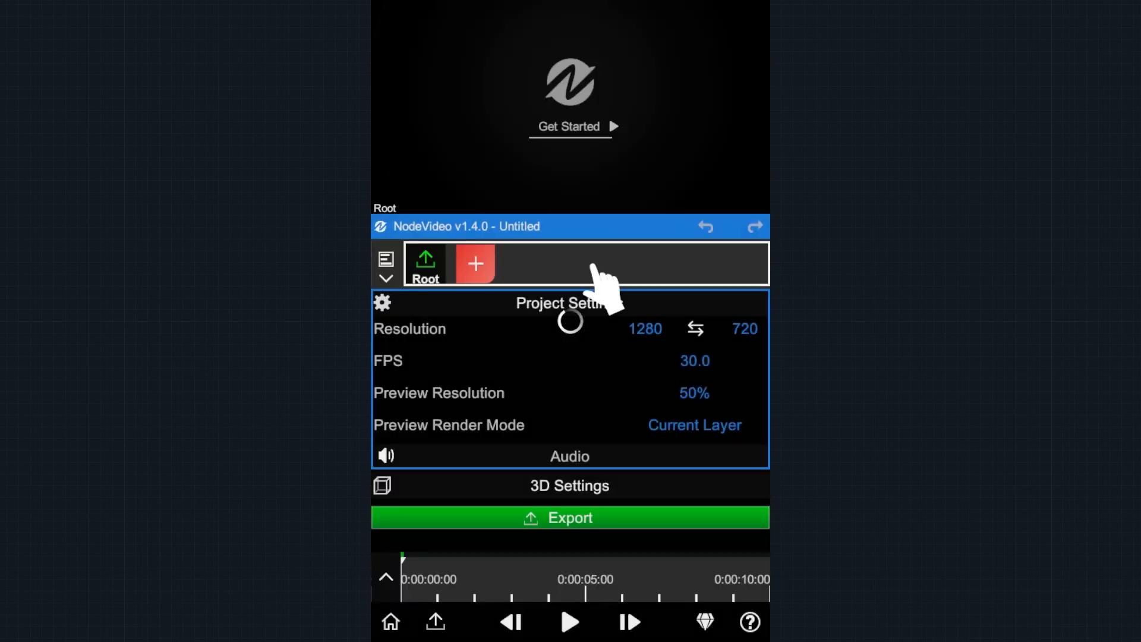
click(474, 263)
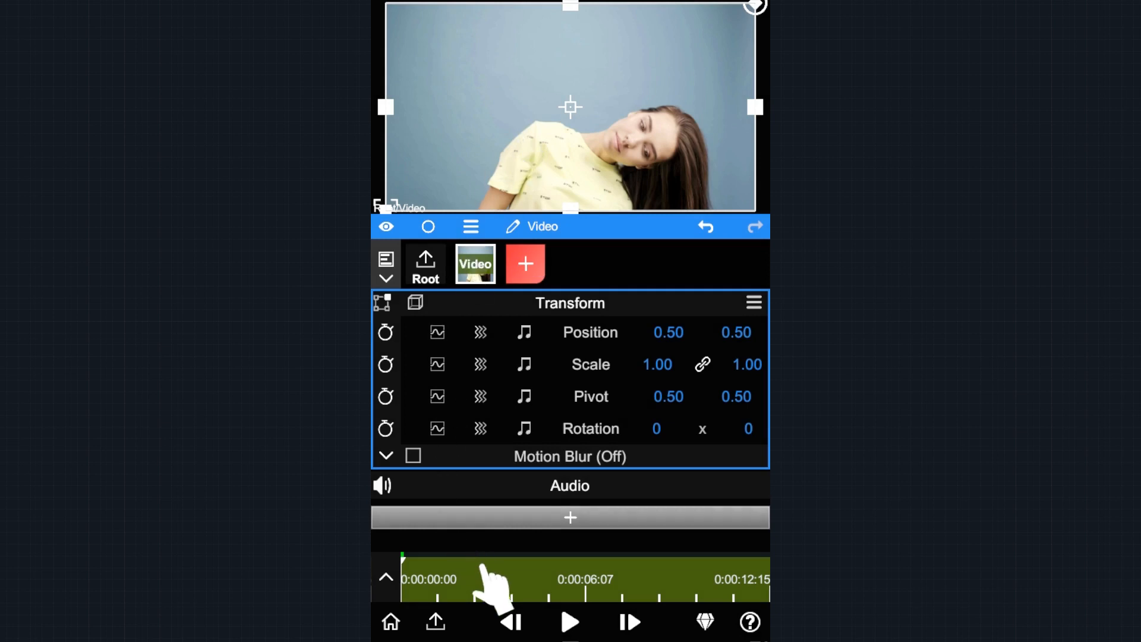
click(570, 622)
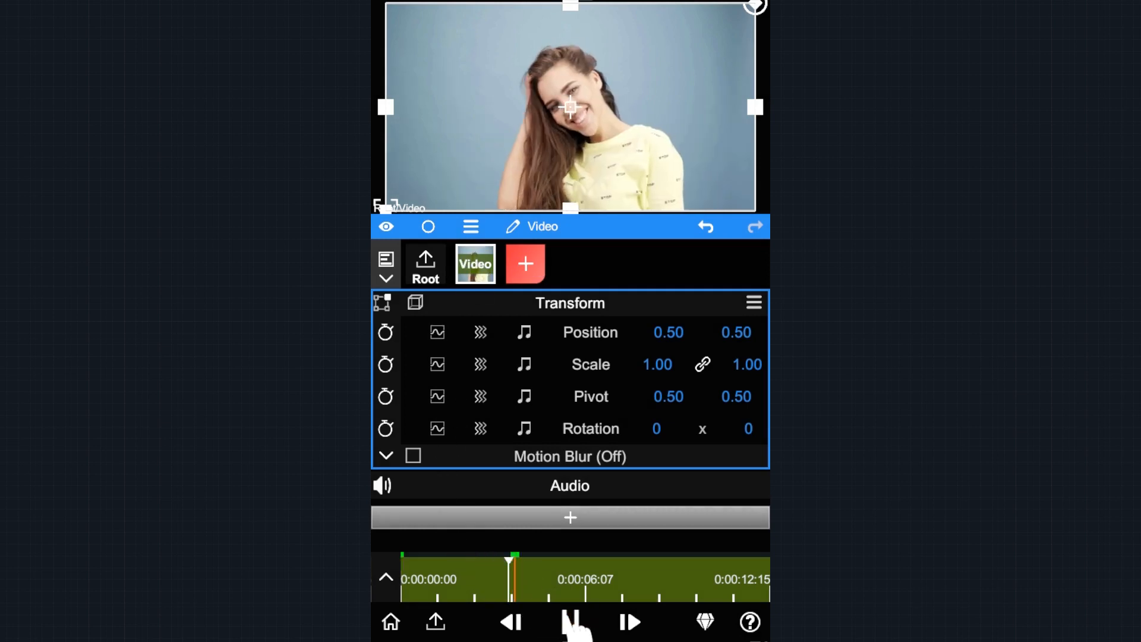
click(570, 622)
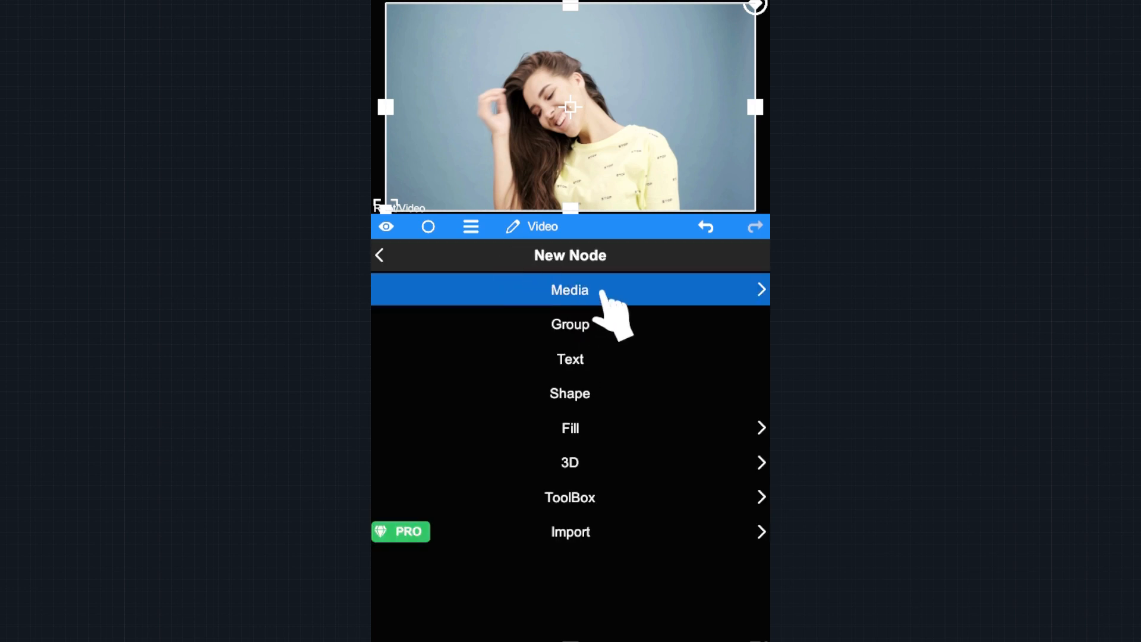
Step: Import the dancing-woman clip as the Video1 layer beside the original Video node
click(570, 289)
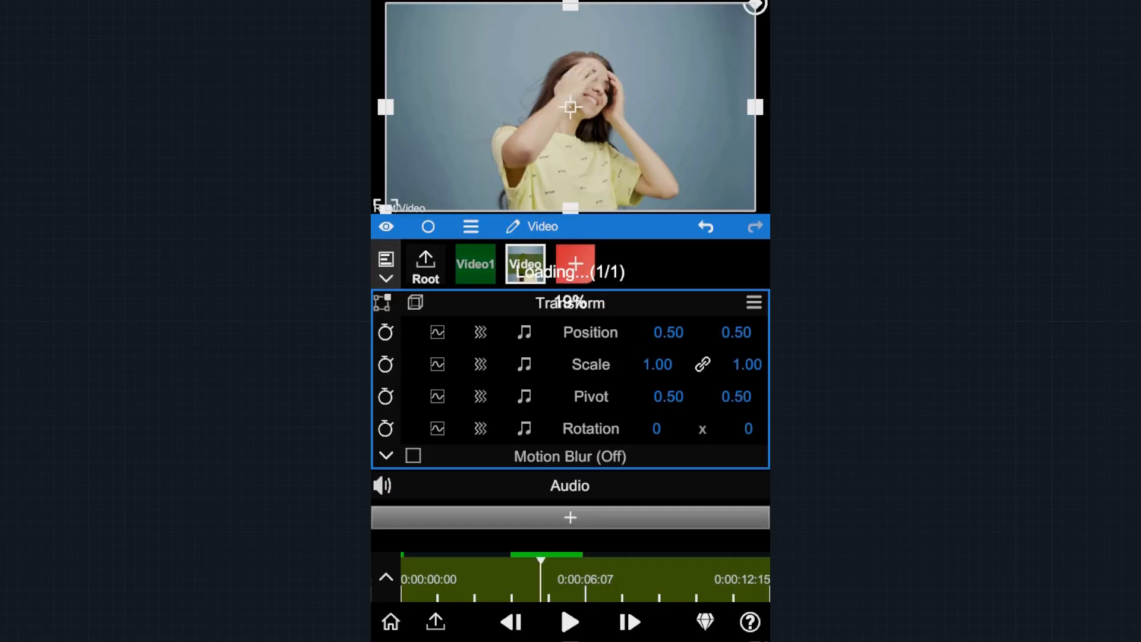
click(474, 263)
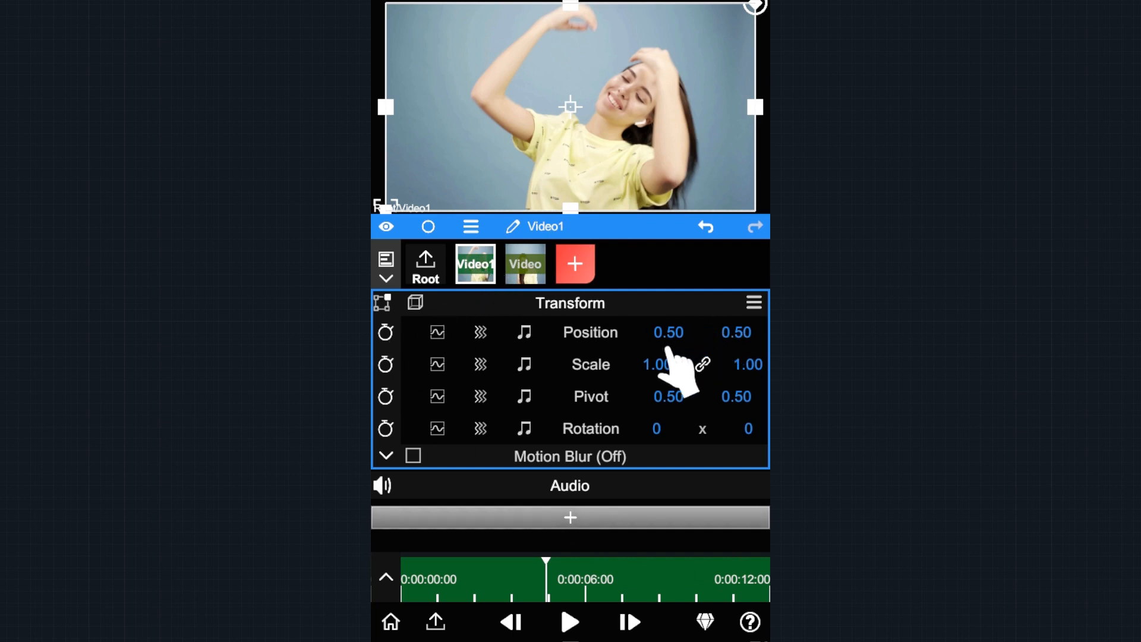
mouse_move(640, 327)
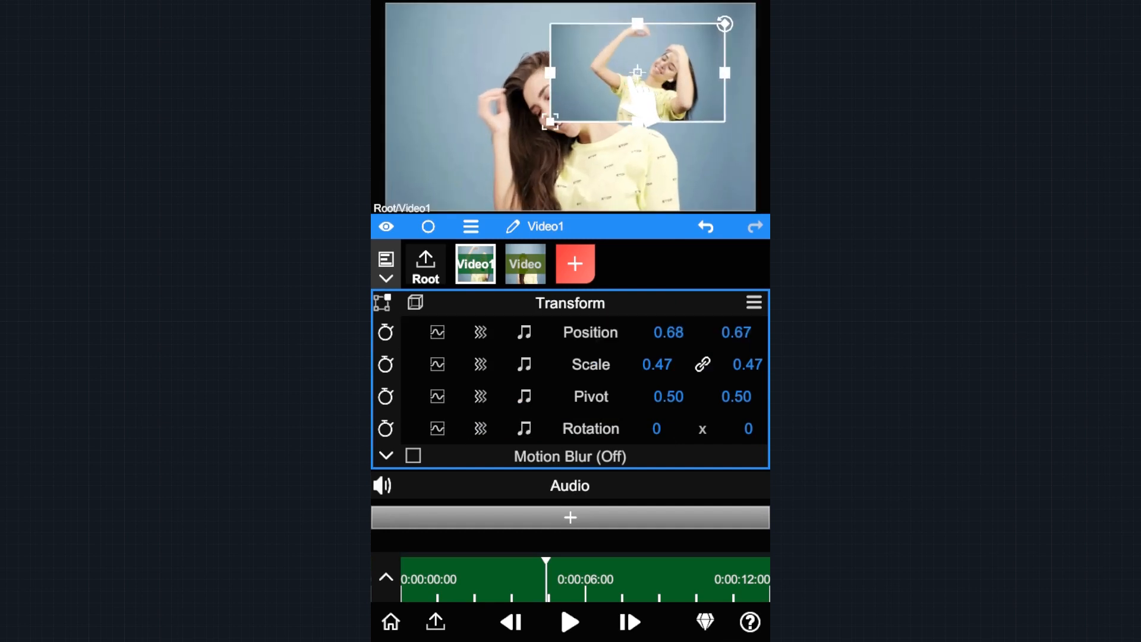
Step: Undo Video1's trial move and resize, then collapse its Transform section
click(704, 227)
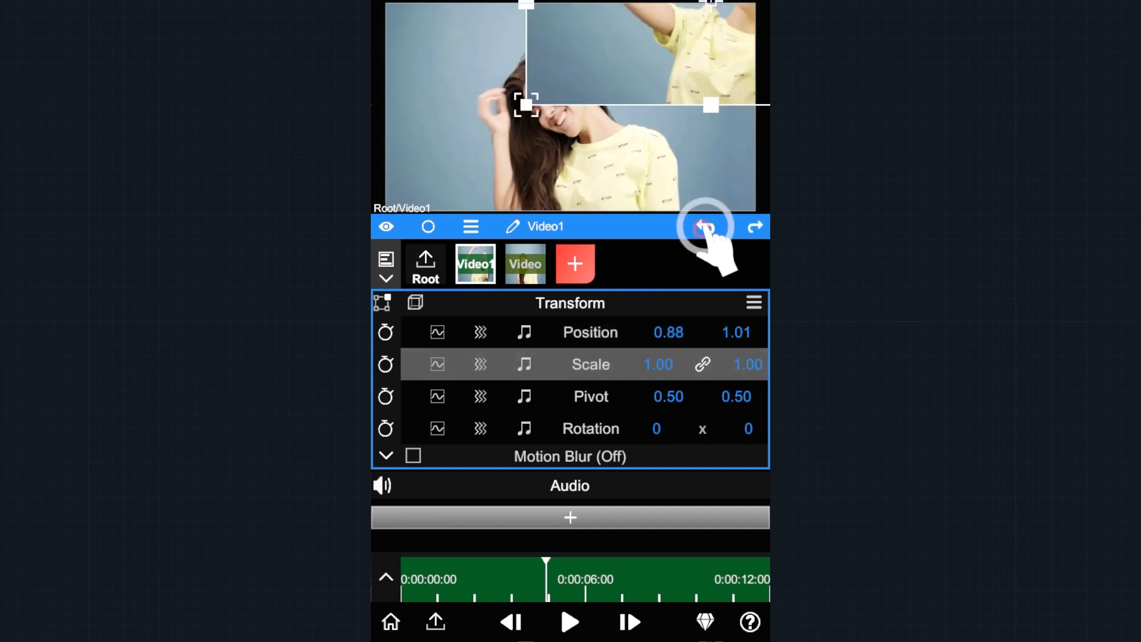
click(704, 227)
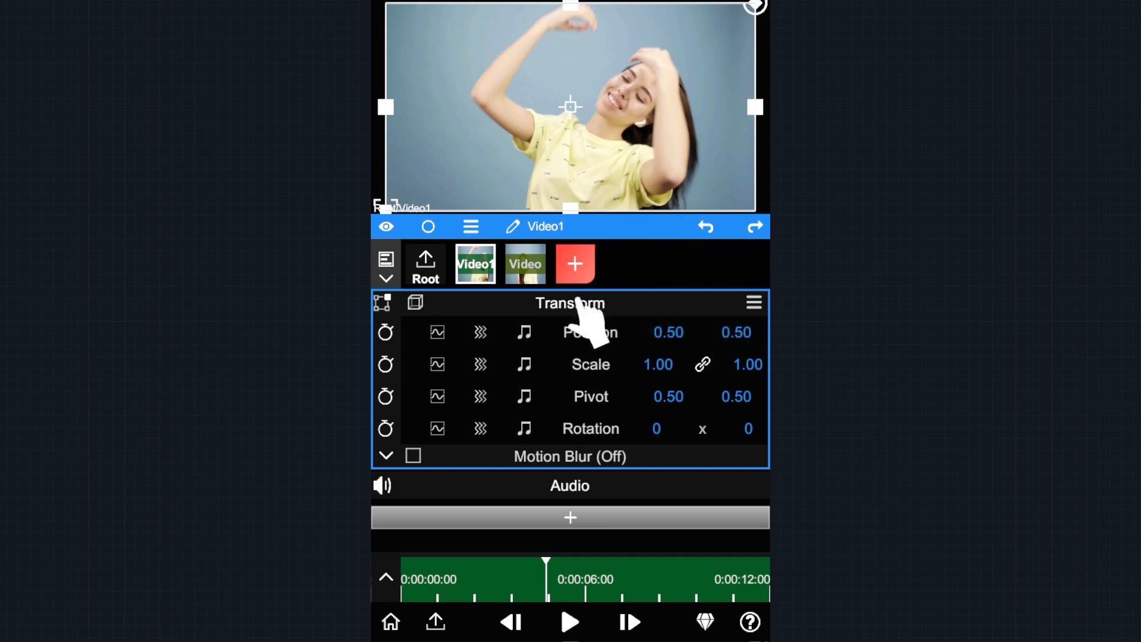
click(570, 302)
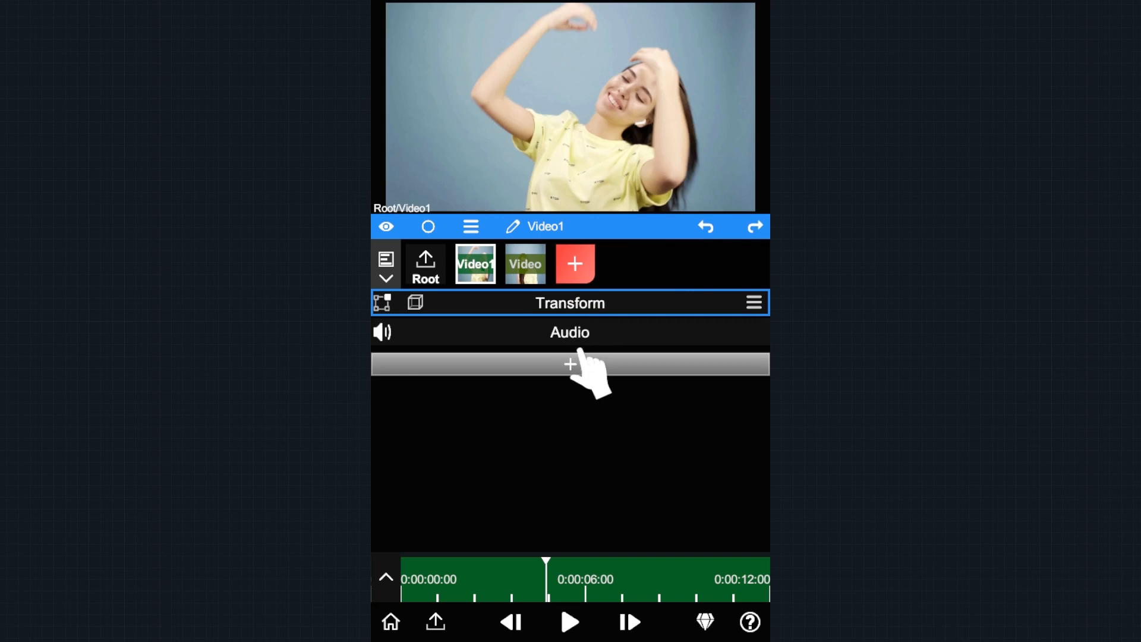
Step: Add a Shape Mask property to Video1, circling the dancing woman
click(570, 363)
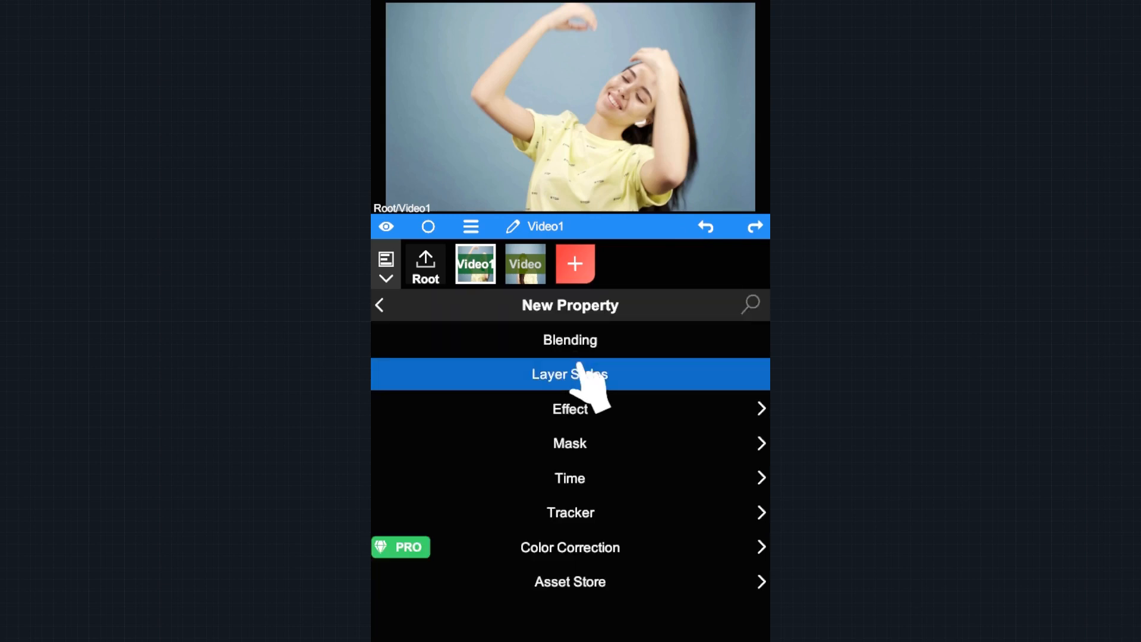
click(570, 442)
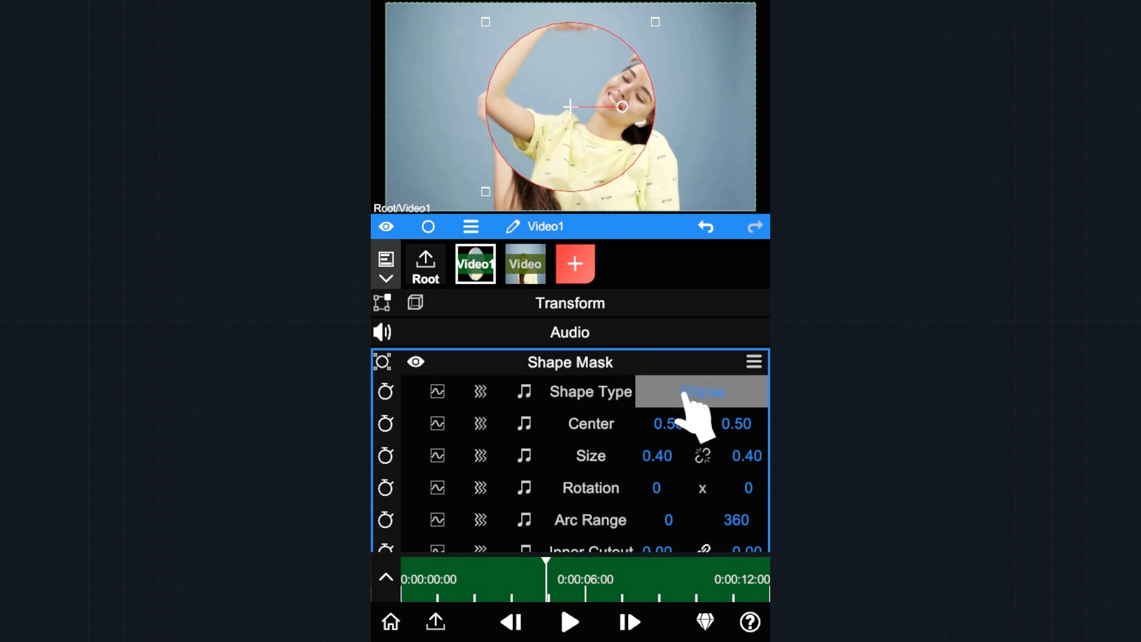
Step: Set the mask's Shape Type to Pen Tool for a four-point freeform outline
click(701, 391)
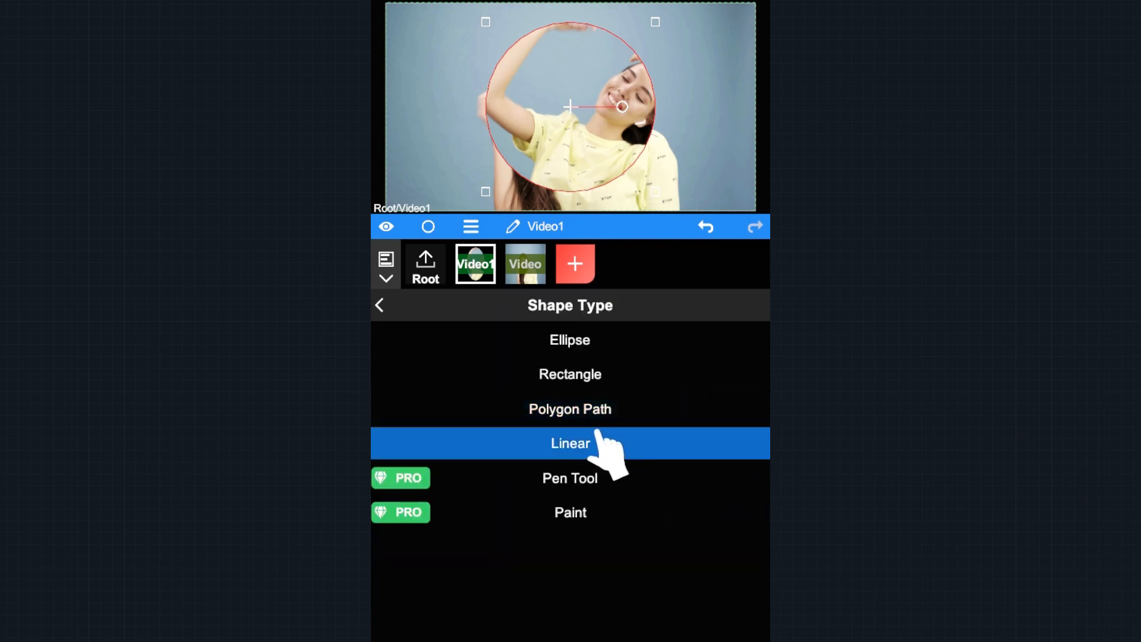
click(570, 478)
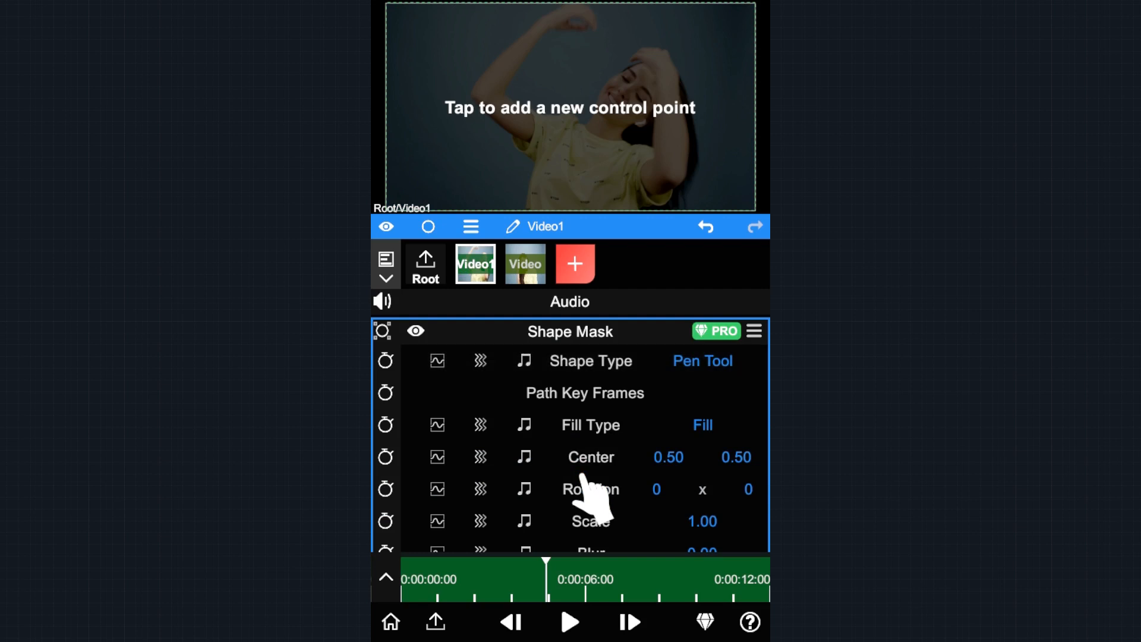
click(646, 71)
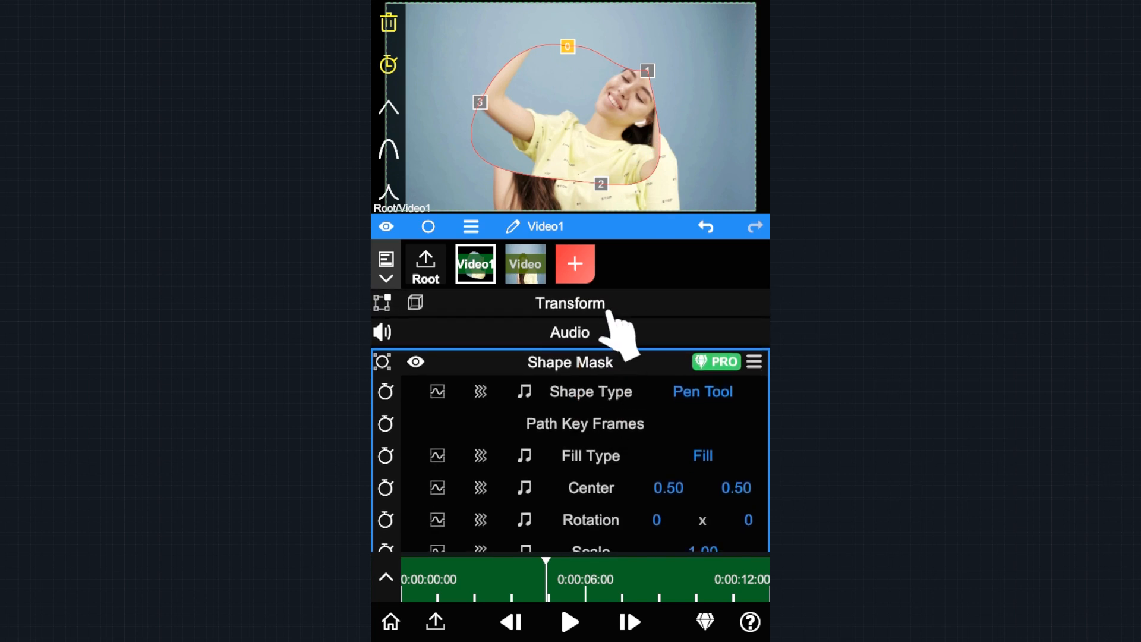
Step: Enable position keyframing on Video1 and set the starting X to -0.26
click(570, 303)
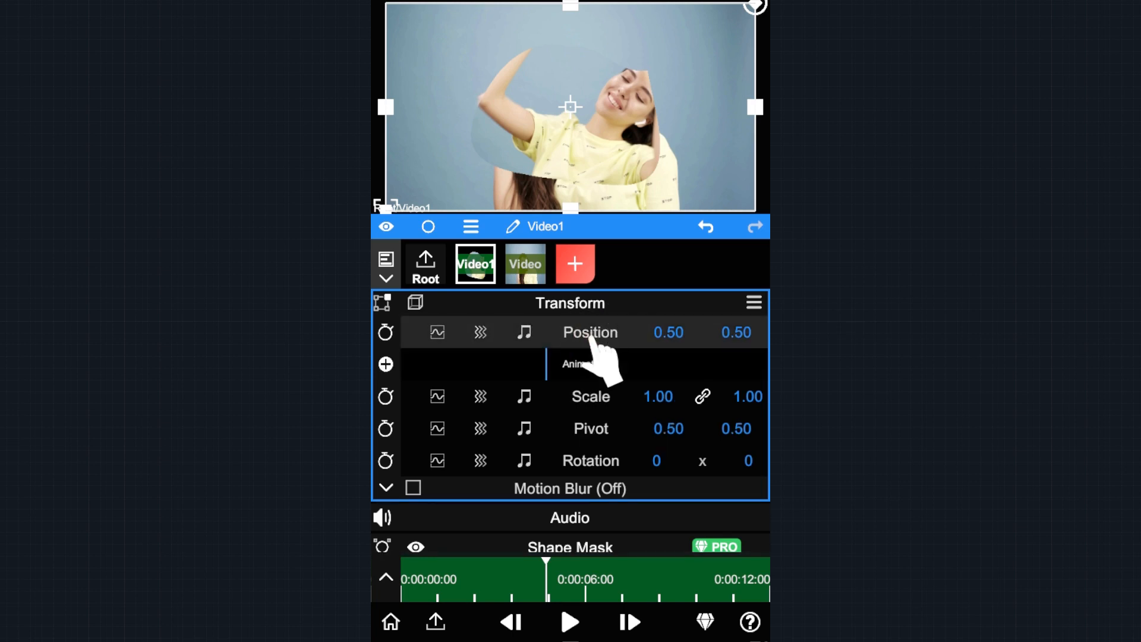
click(404, 578)
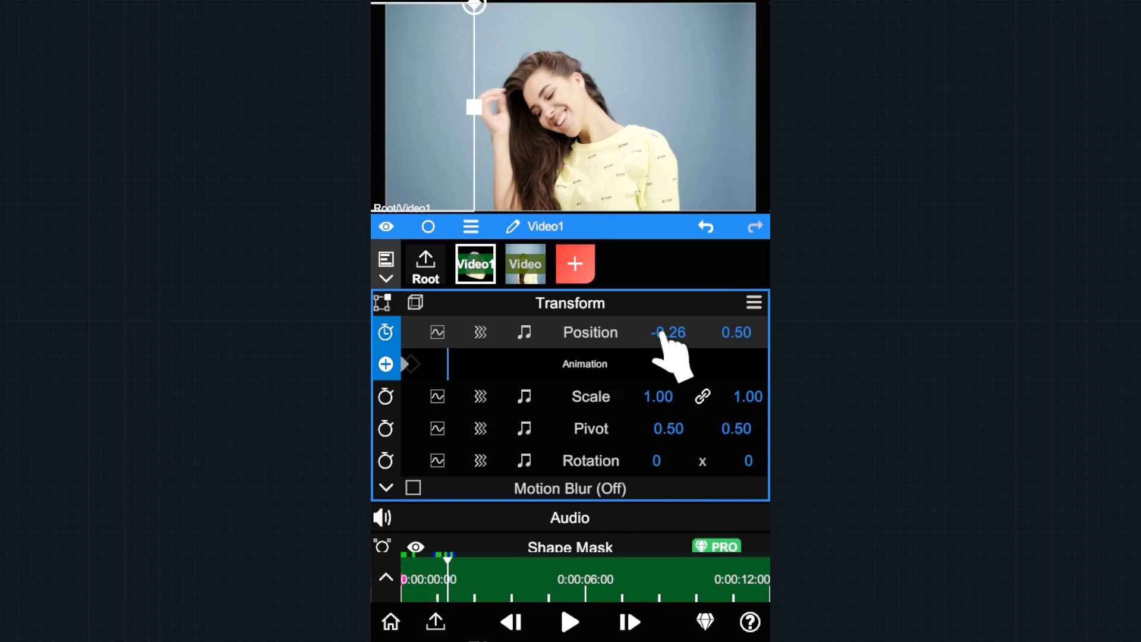
drag(668, 331, 706, 174)
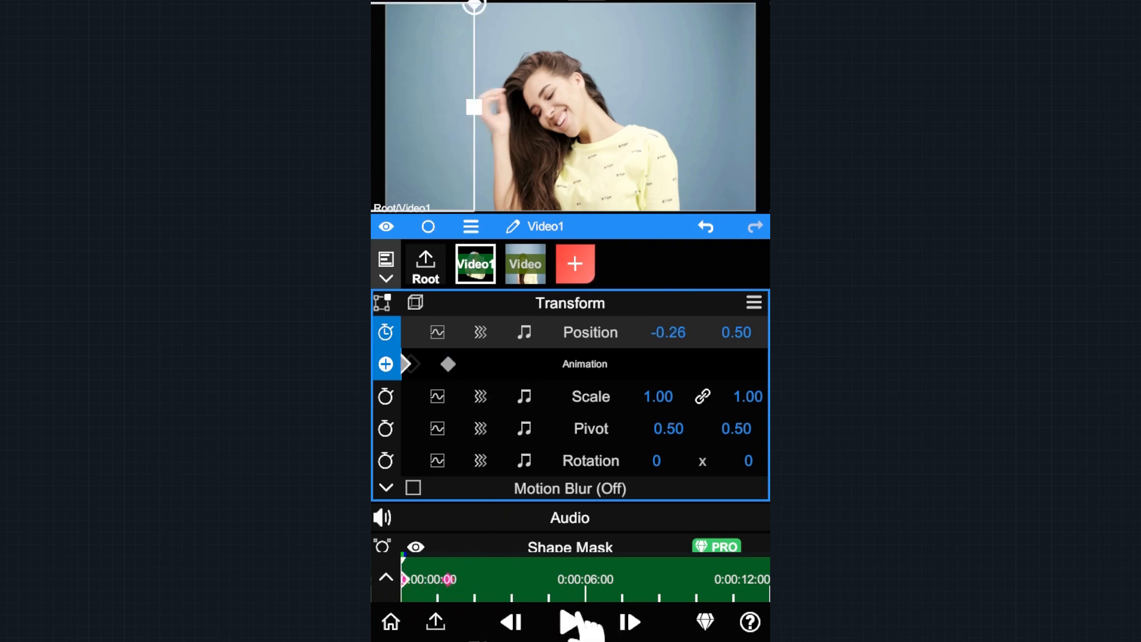
Step: Preview and pause the slide animation, then return to the Root settings
click(566, 621)
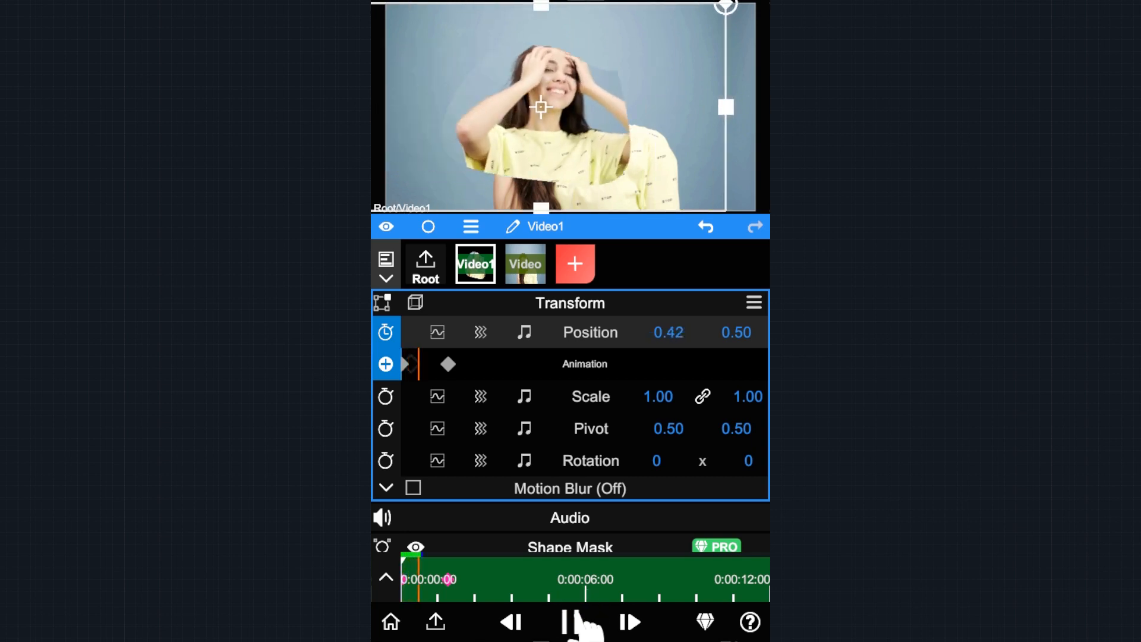
click(578, 622)
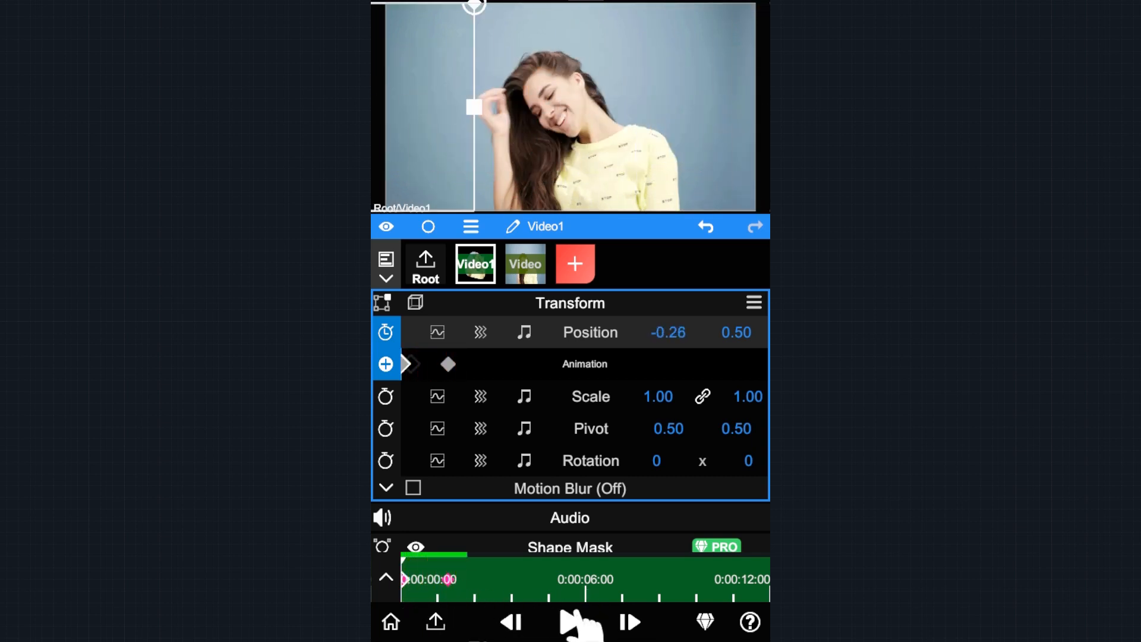
click(580, 621)
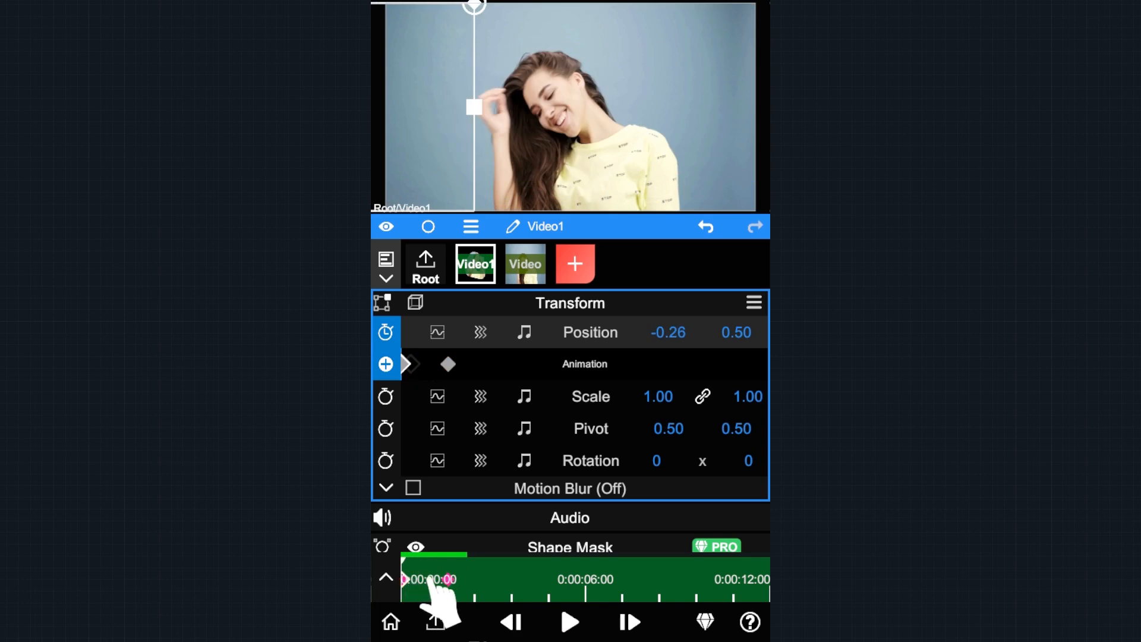
click(425, 266)
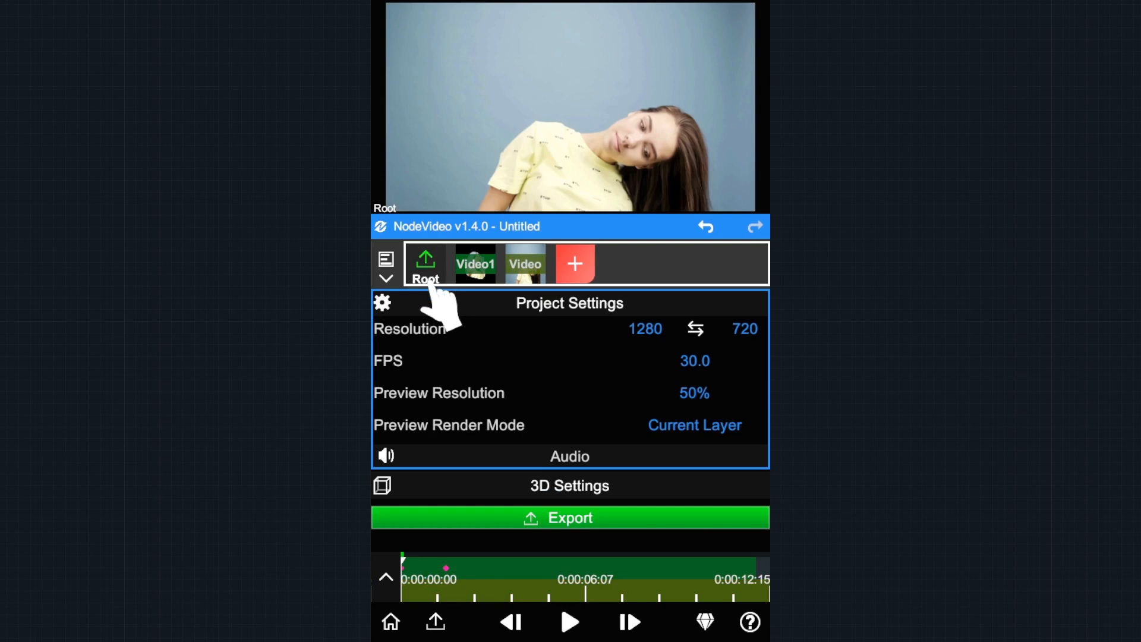
click(570, 622)
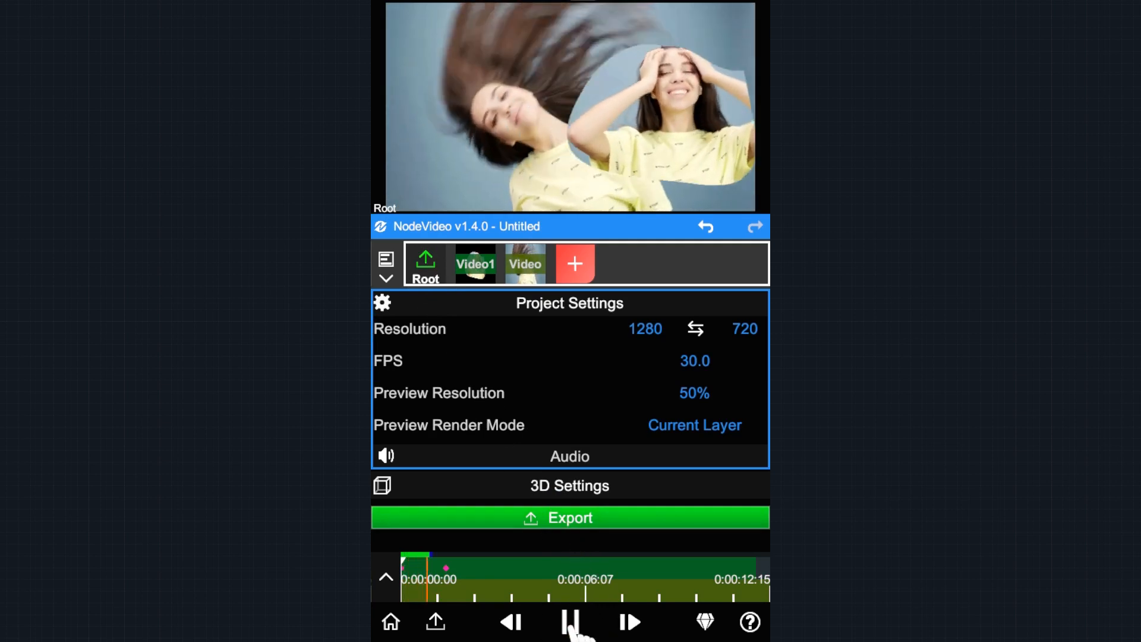
click(570, 622)
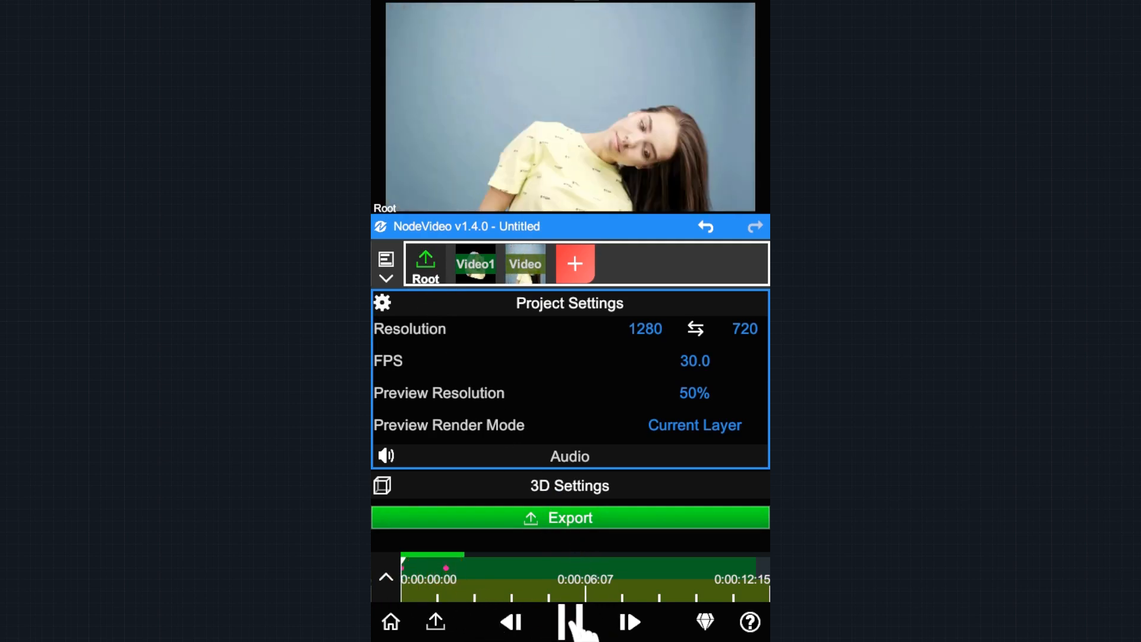
click(570, 622)
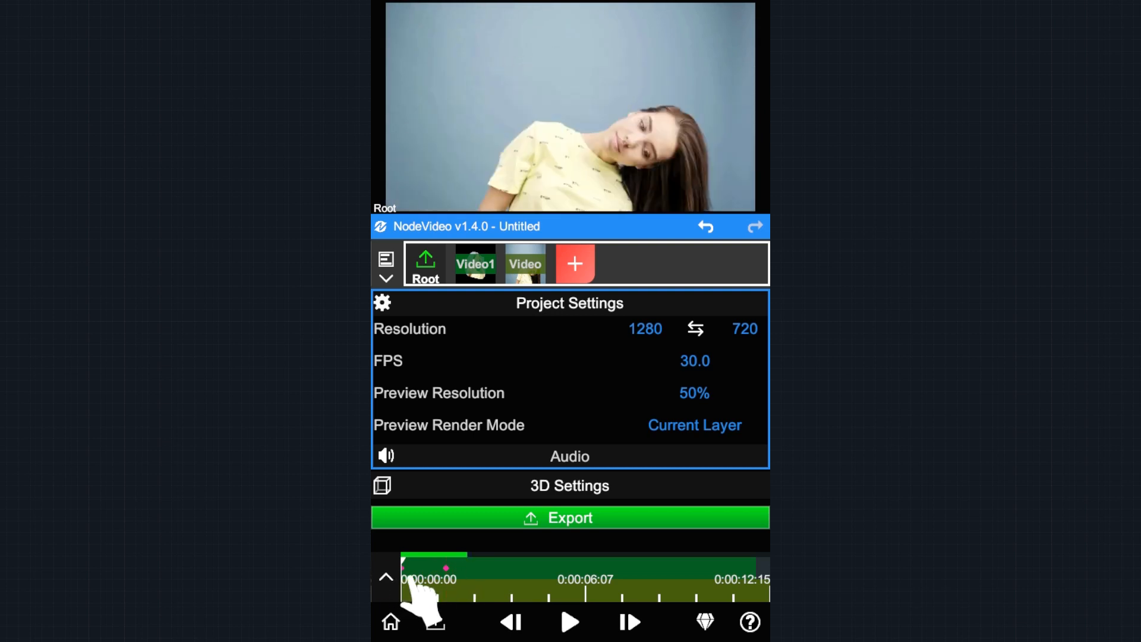
click(476, 263)
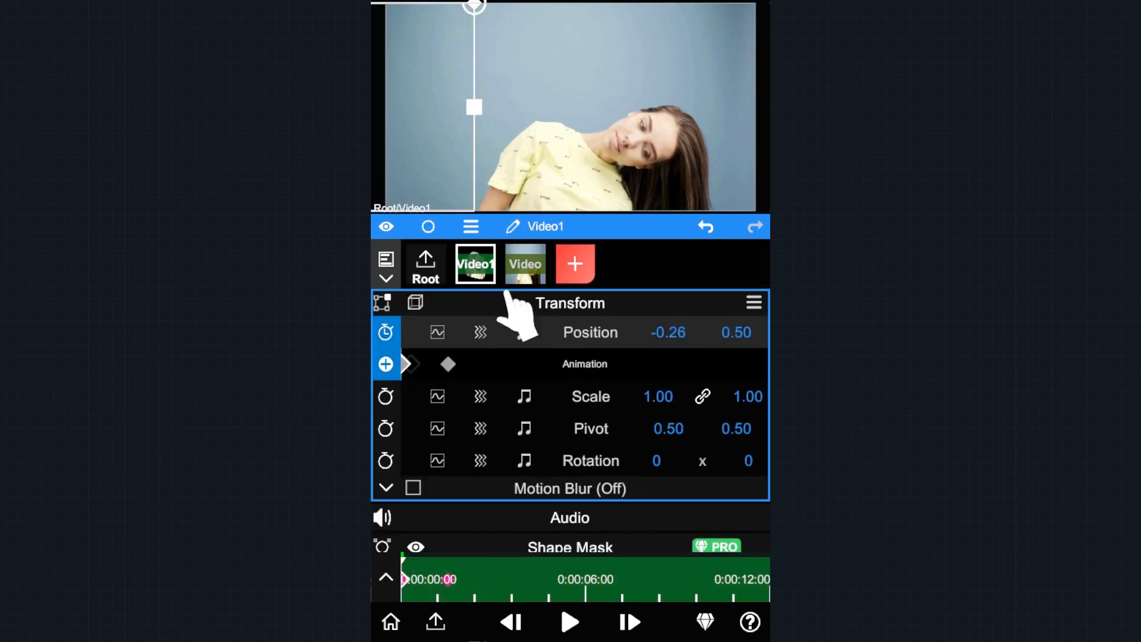
click(525, 263)
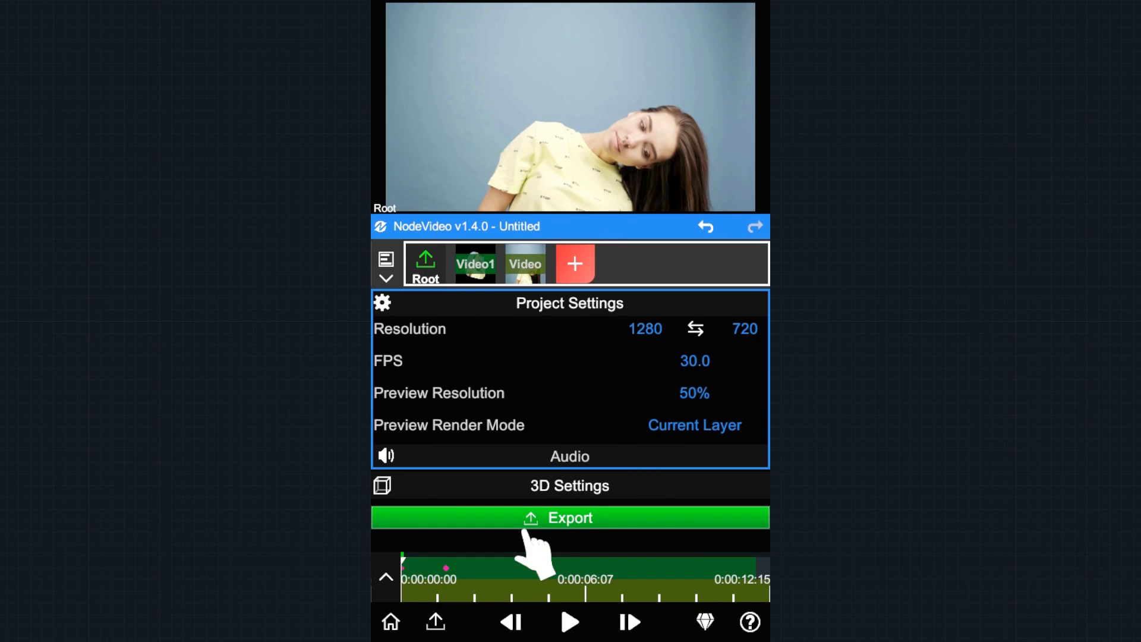
Step: Reopen Video1's Transform panel and advance the playhead to confirm position 0.50, 0.50
click(475, 264)
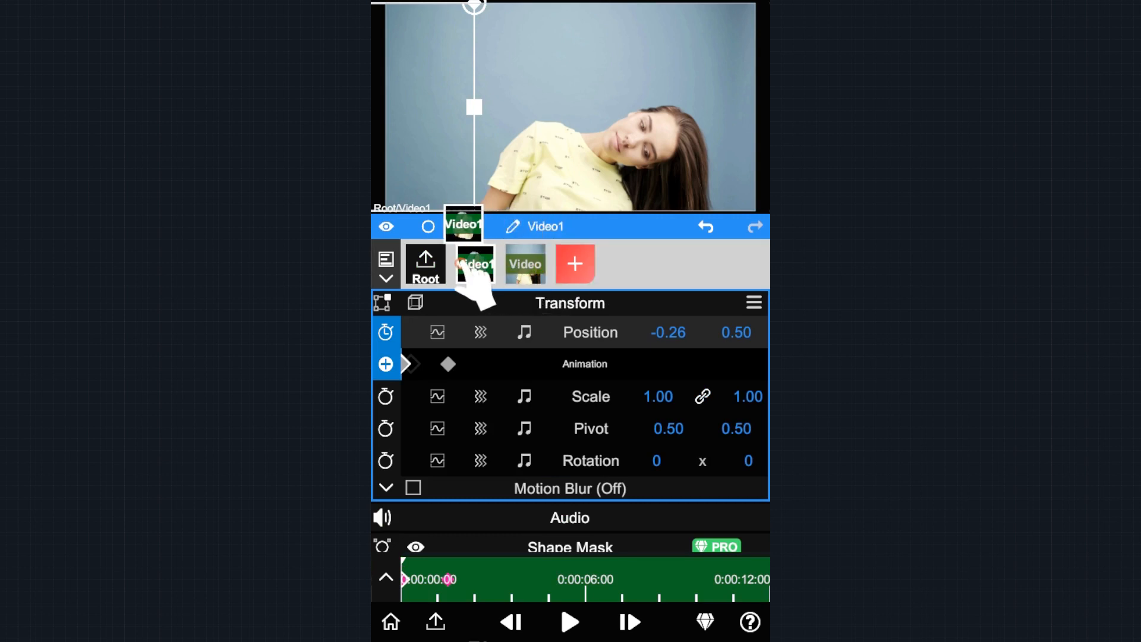
click(475, 264)
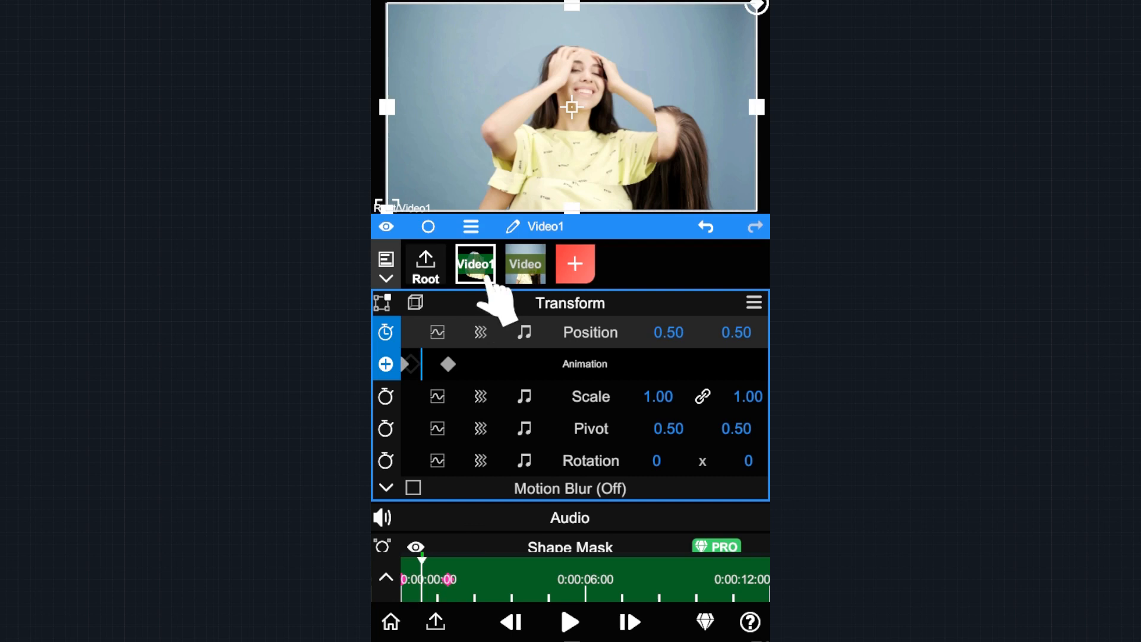
click(525, 264)
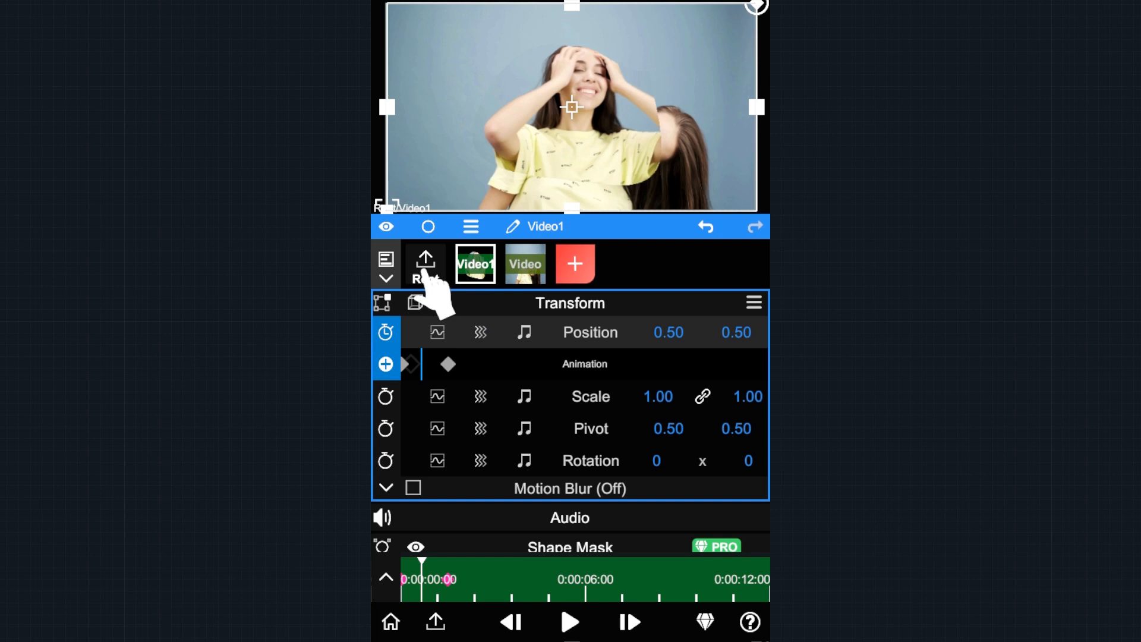
Step: Return to Root, showing the timeline with the Video1 and Video layers
click(425, 263)
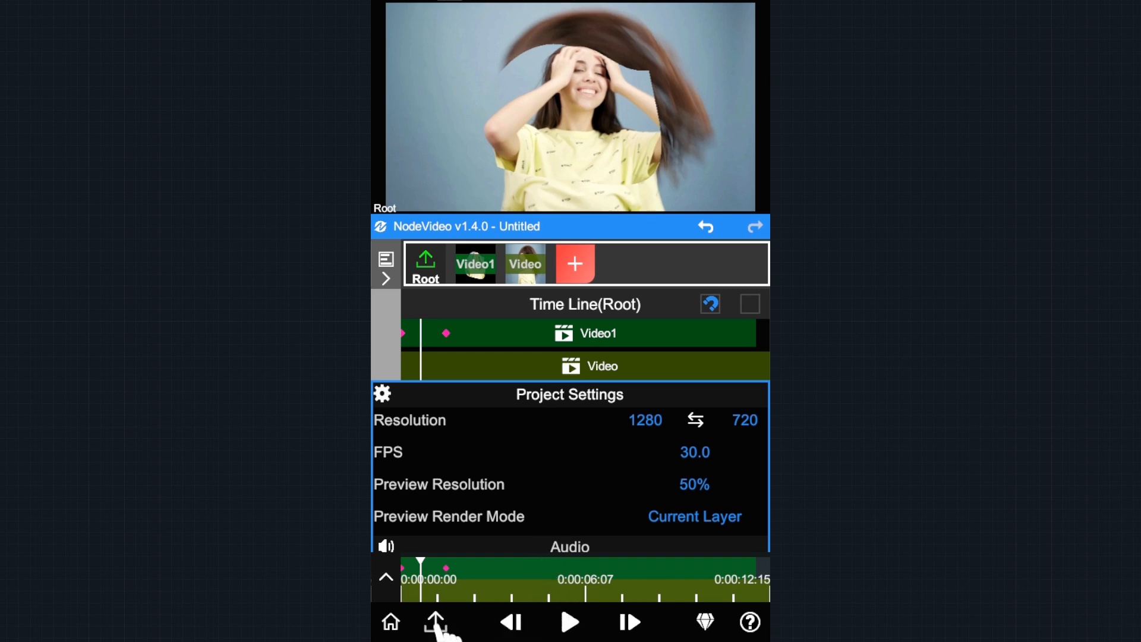
Step: Start exporting the two-layer composite at 1280×720, 30 FPS, High quality
click(435, 622)
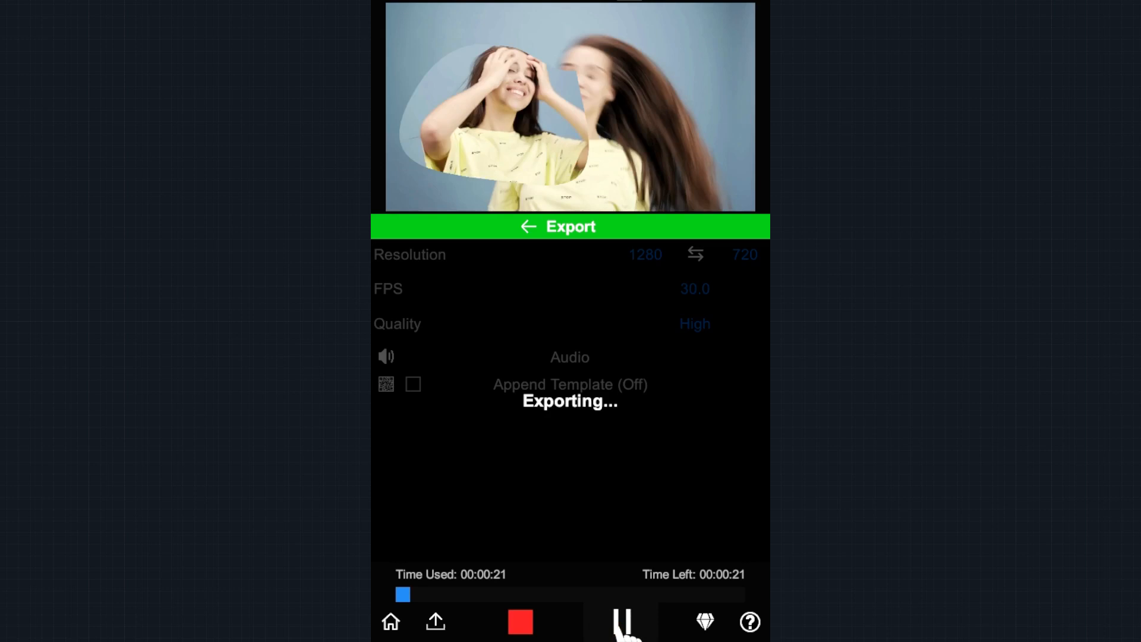